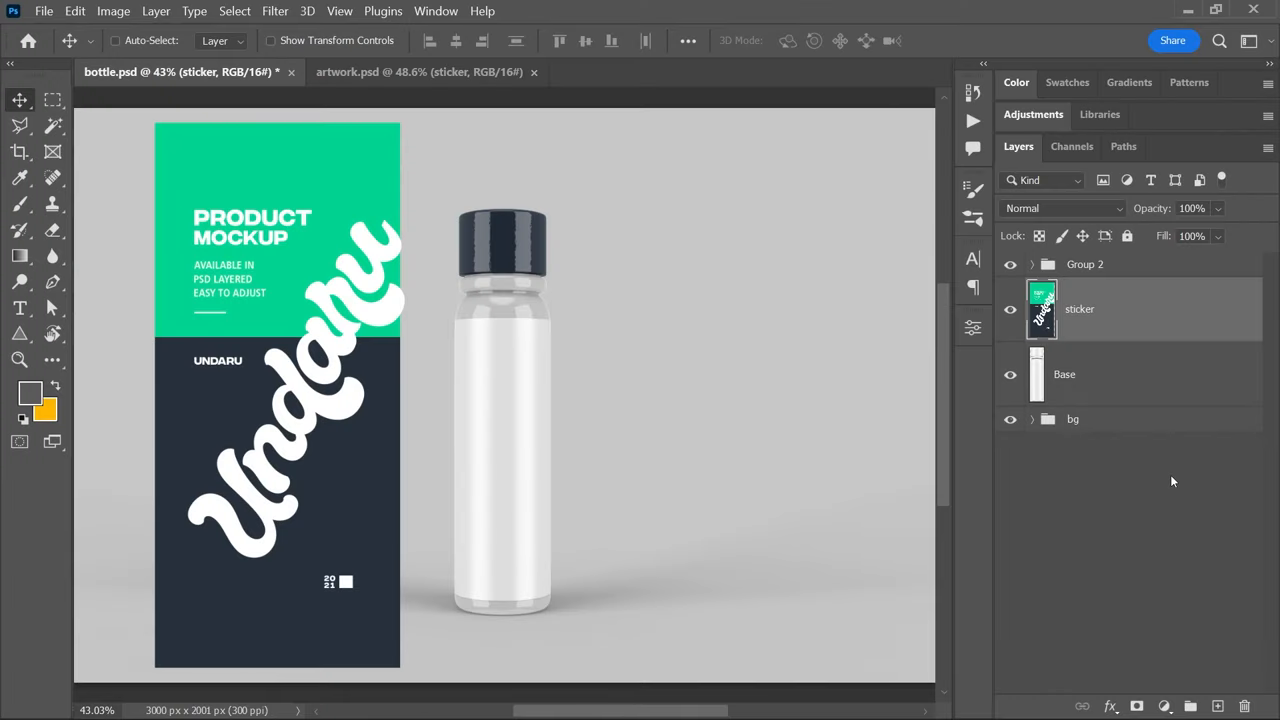
pyautogui.moveTo(1121, 433)
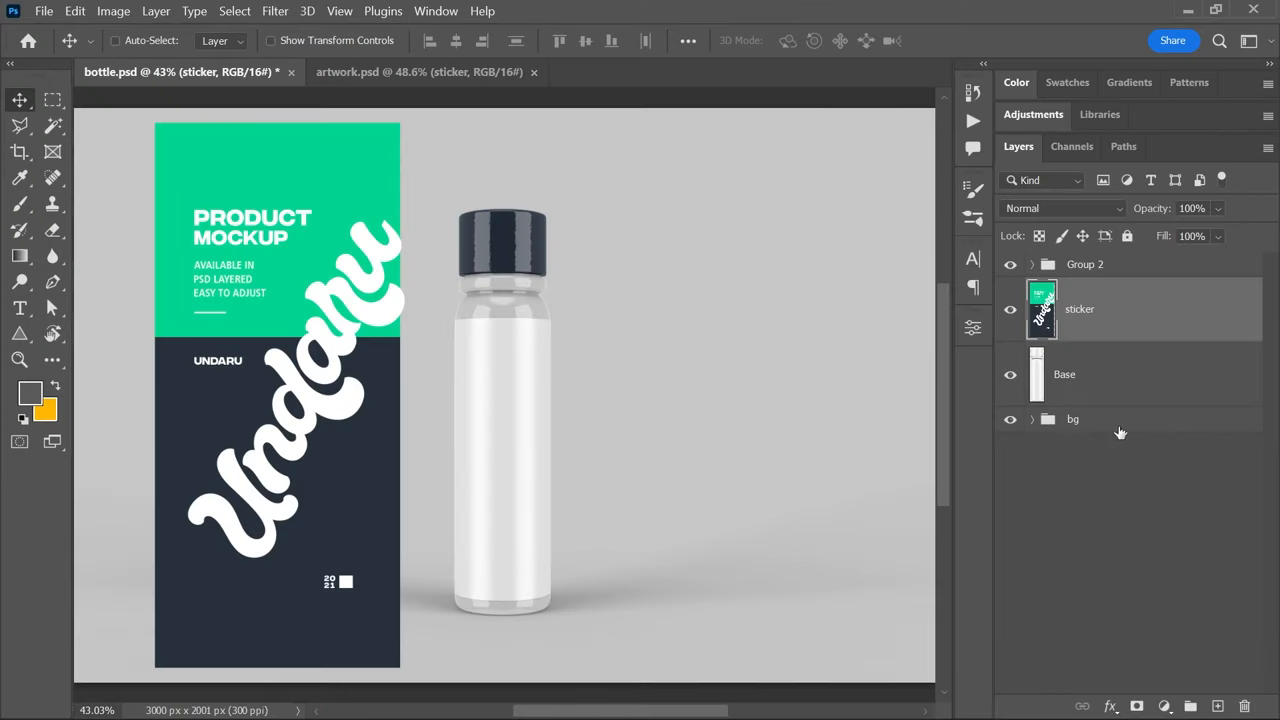
# - Convert the sticker layer into a smart object
pyautogui.click(1064, 374)
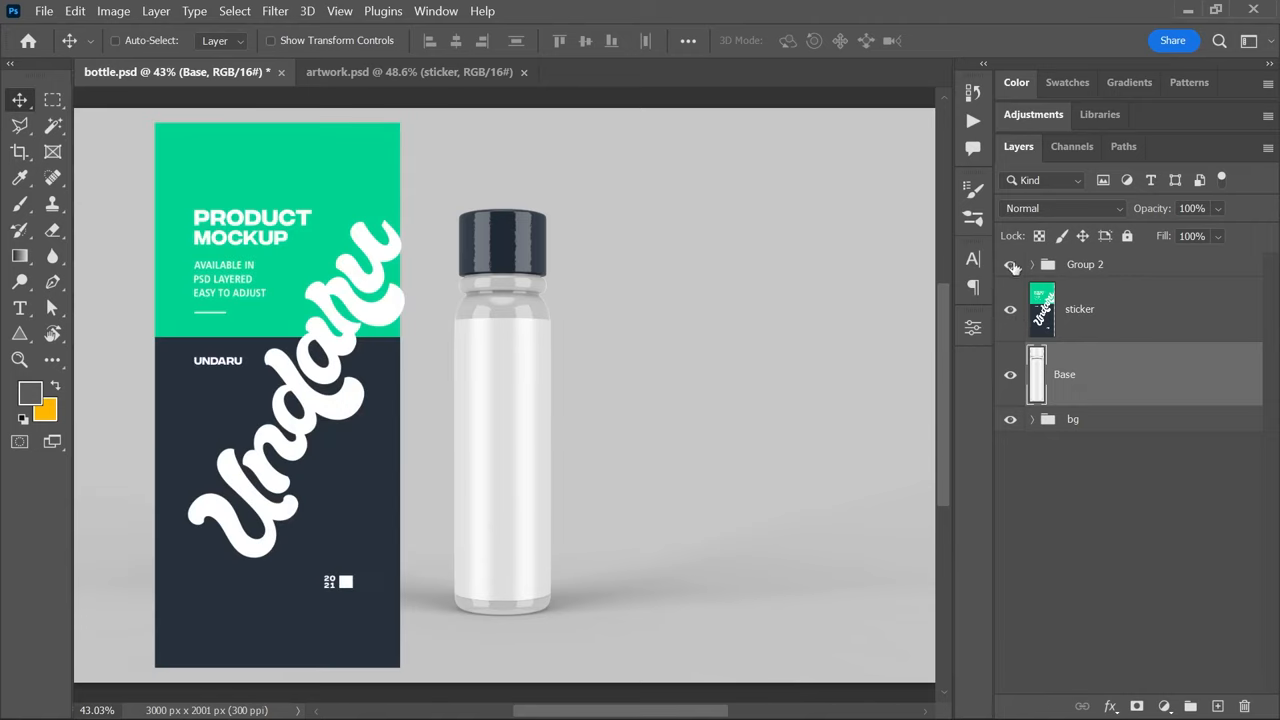
pyautogui.moveTo(1014, 268)
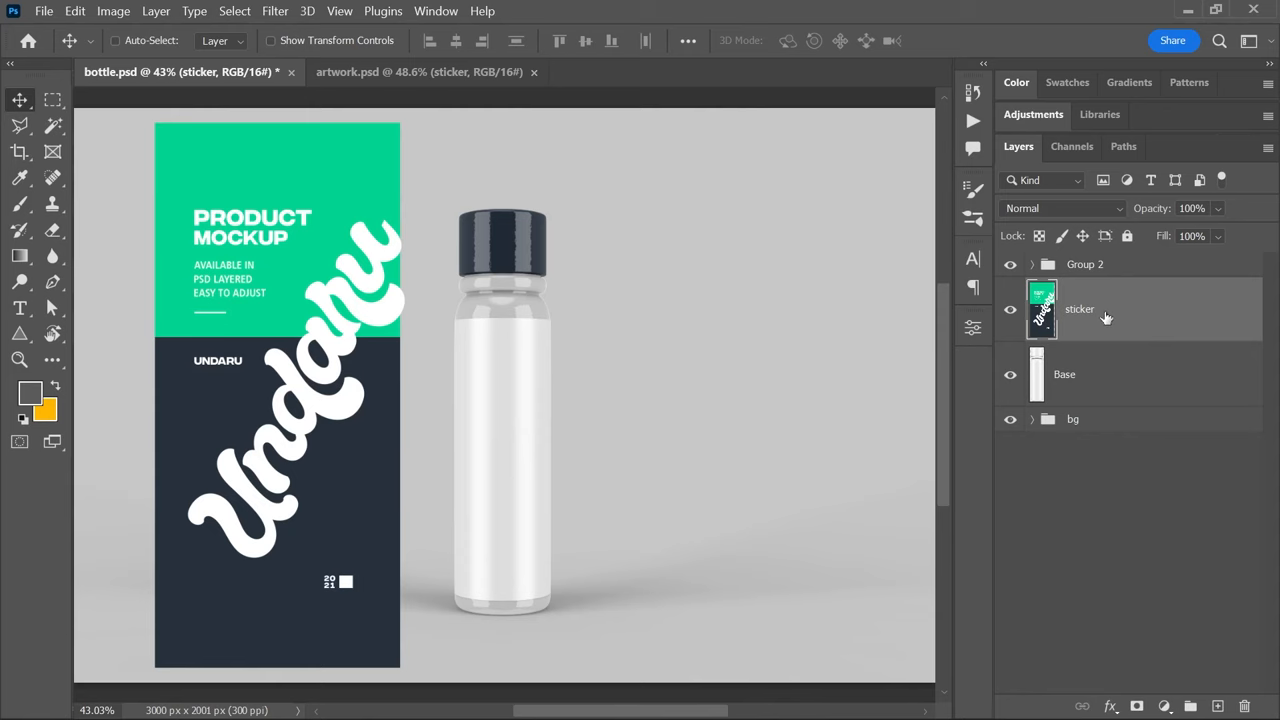
pyautogui.rightClick(1079, 308)
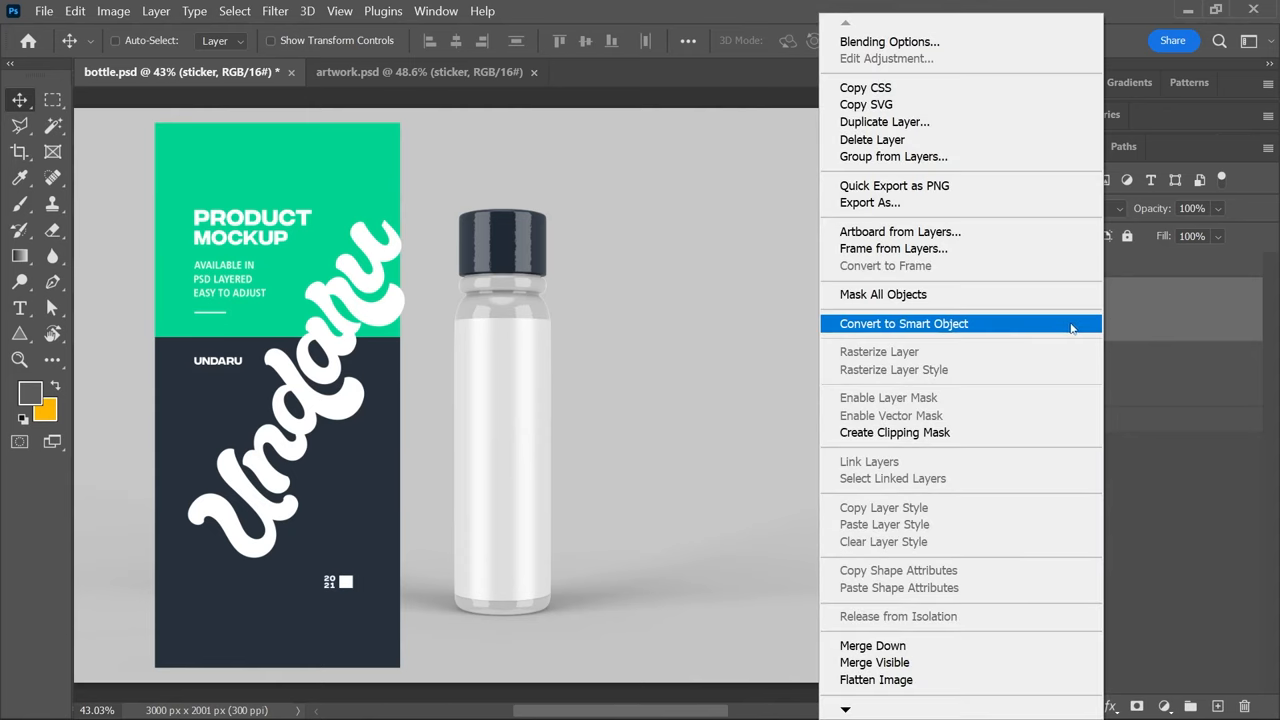
pyautogui.click(903, 323)
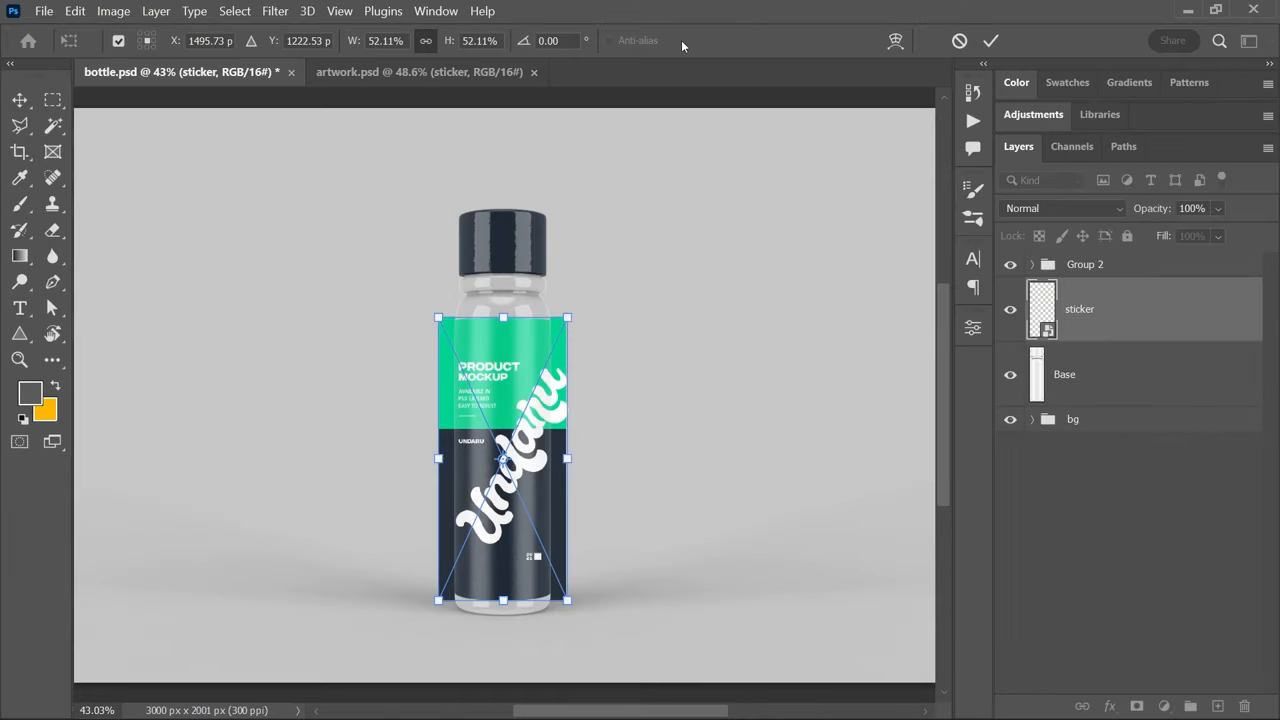
# - Switch the sticker's transform into Warp mode
pyautogui.click(490, 39)
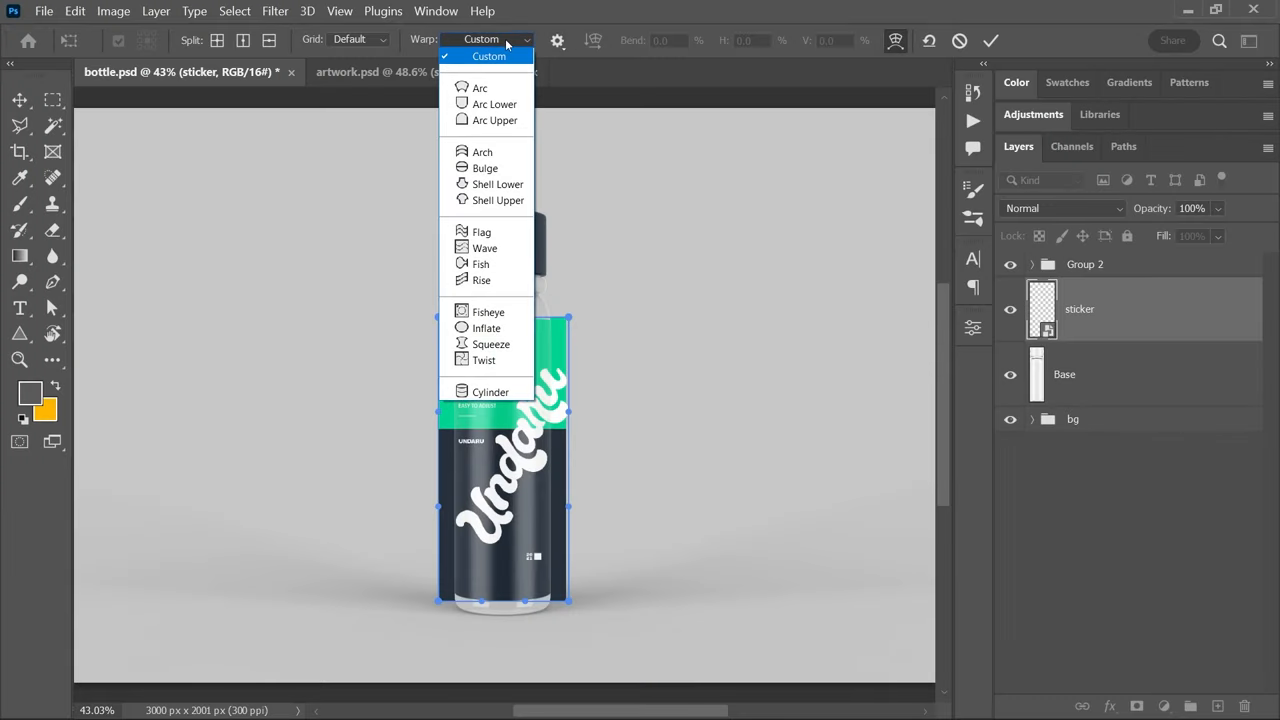
pyautogui.moveTo(490, 391)
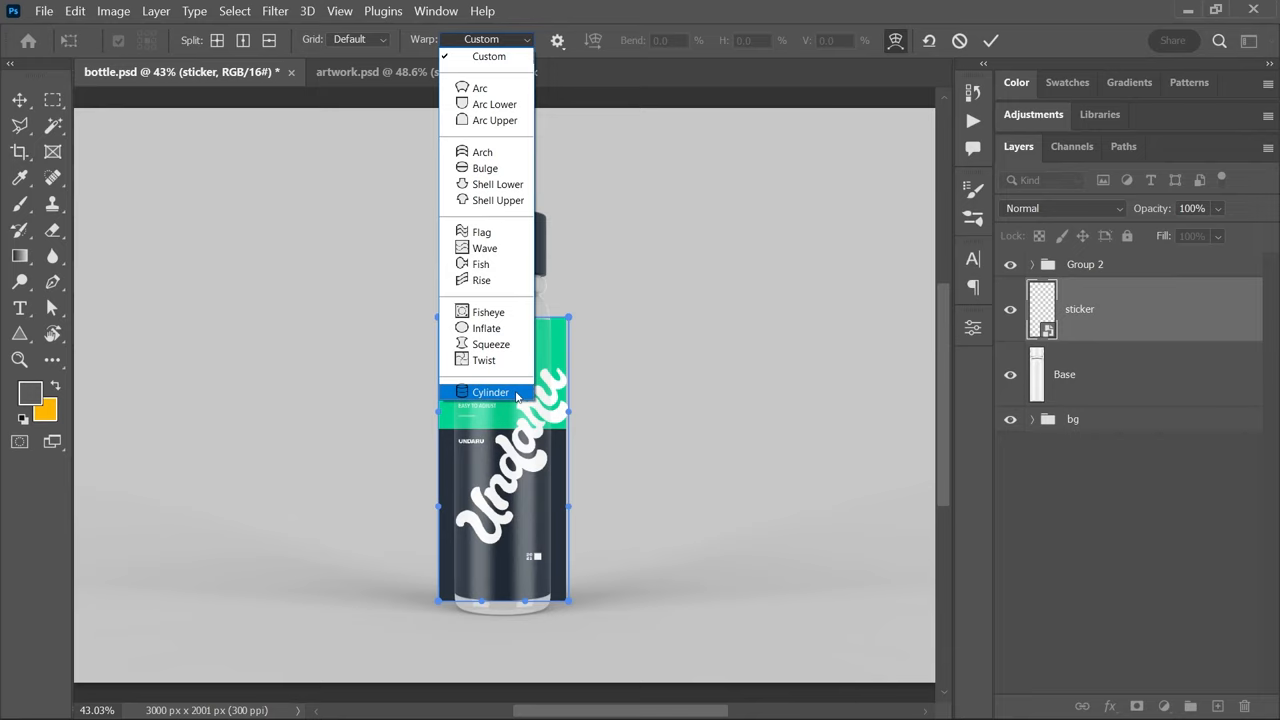
# - Apply a Cylinder warp with 100 bend and curve the label's bottom edge
pyautogui.click(490, 392)
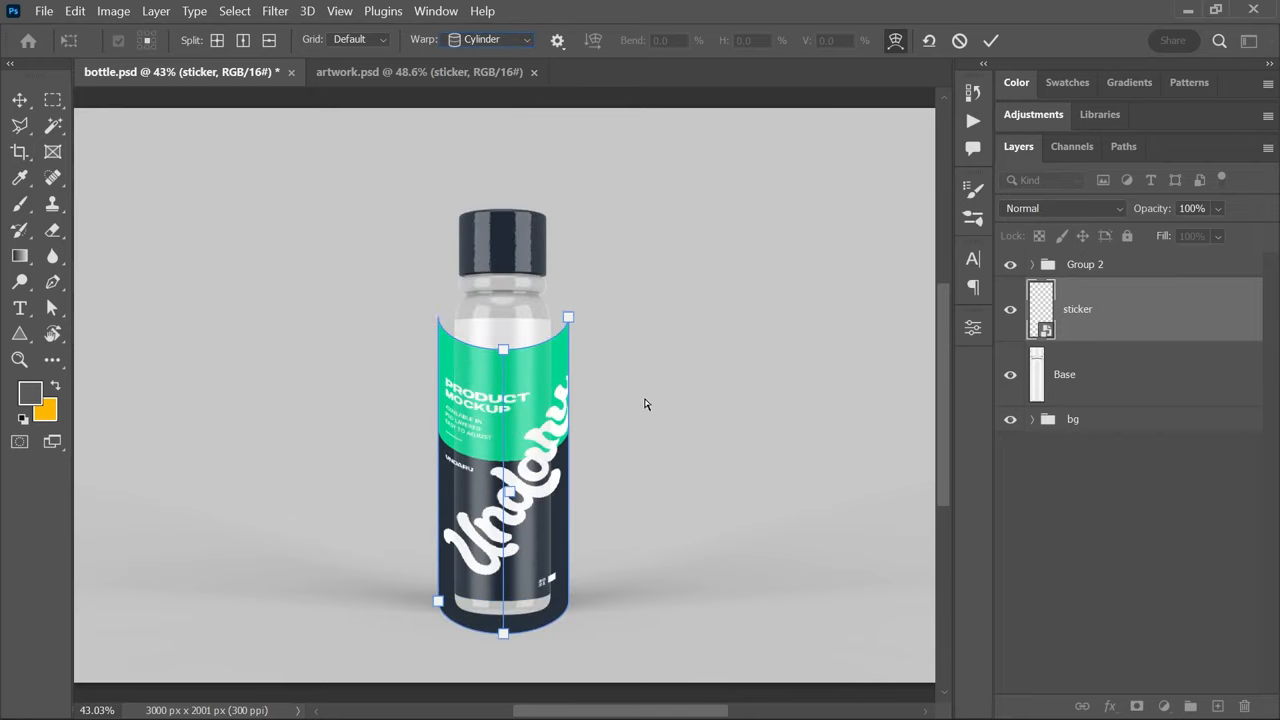
pyautogui.moveTo(596, 440)
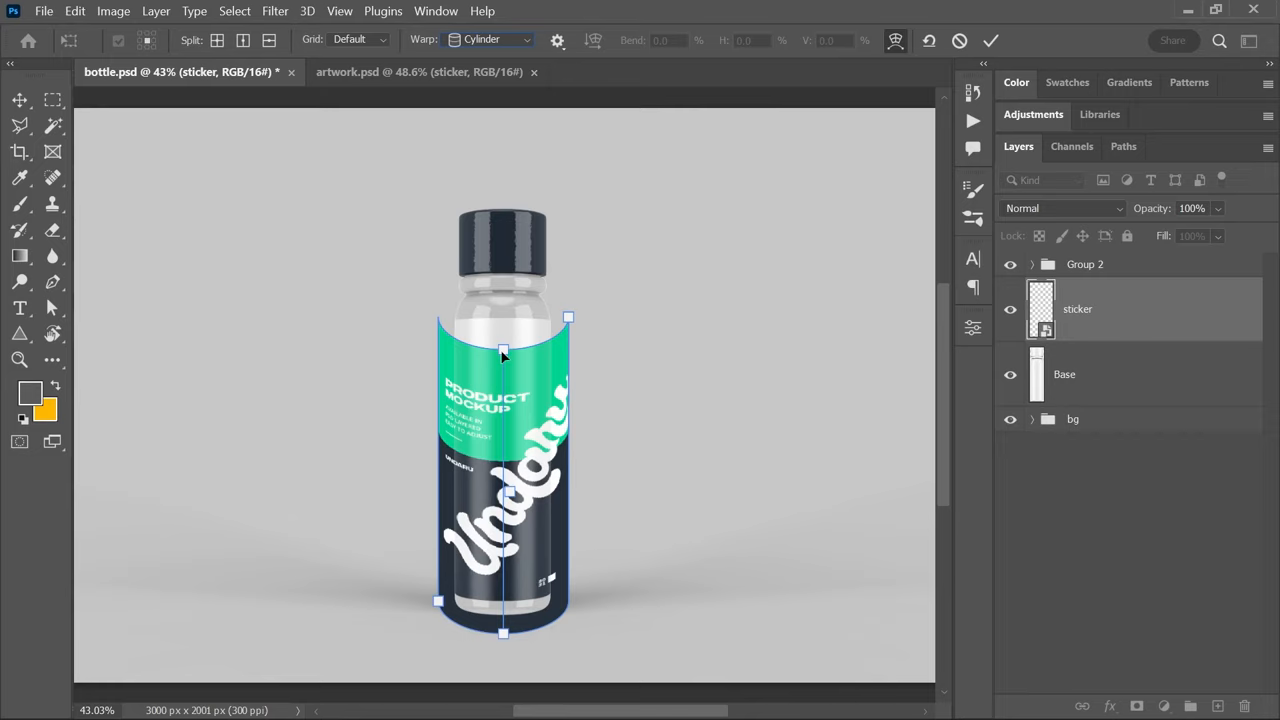
pyautogui.write('100.0')
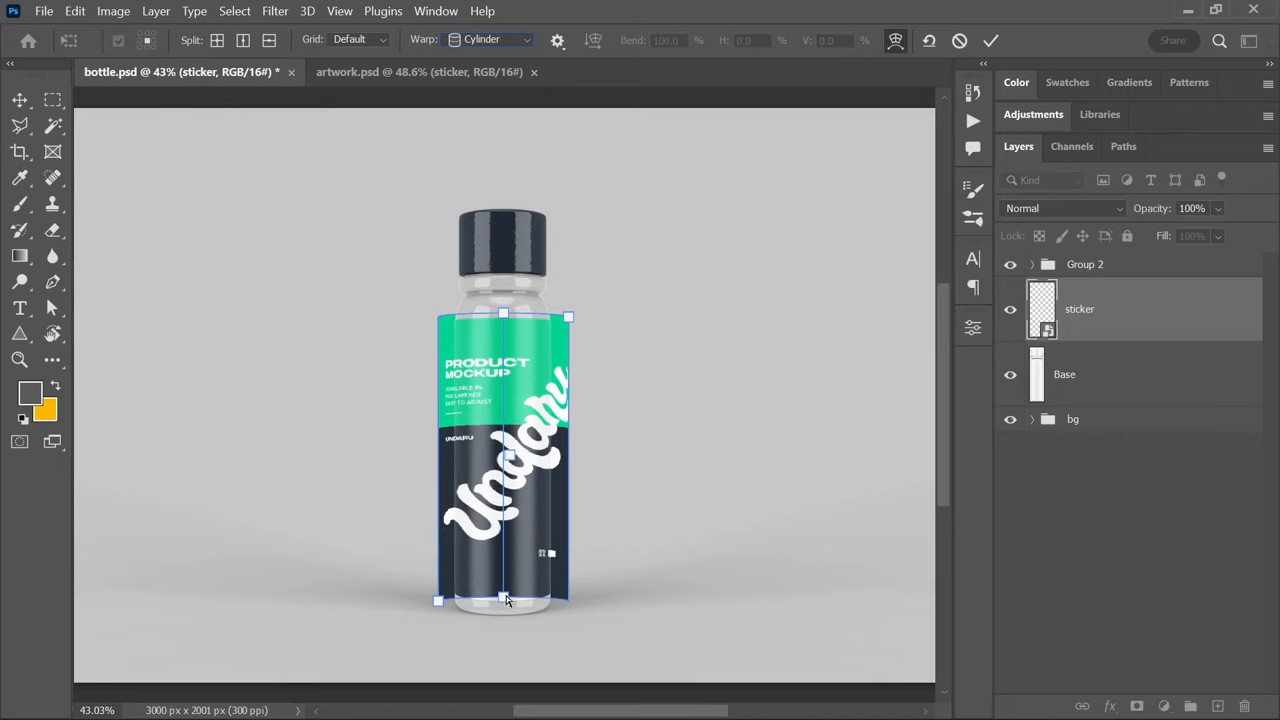
pyautogui.moveTo(504, 600); pyautogui.dragTo(504, 610)
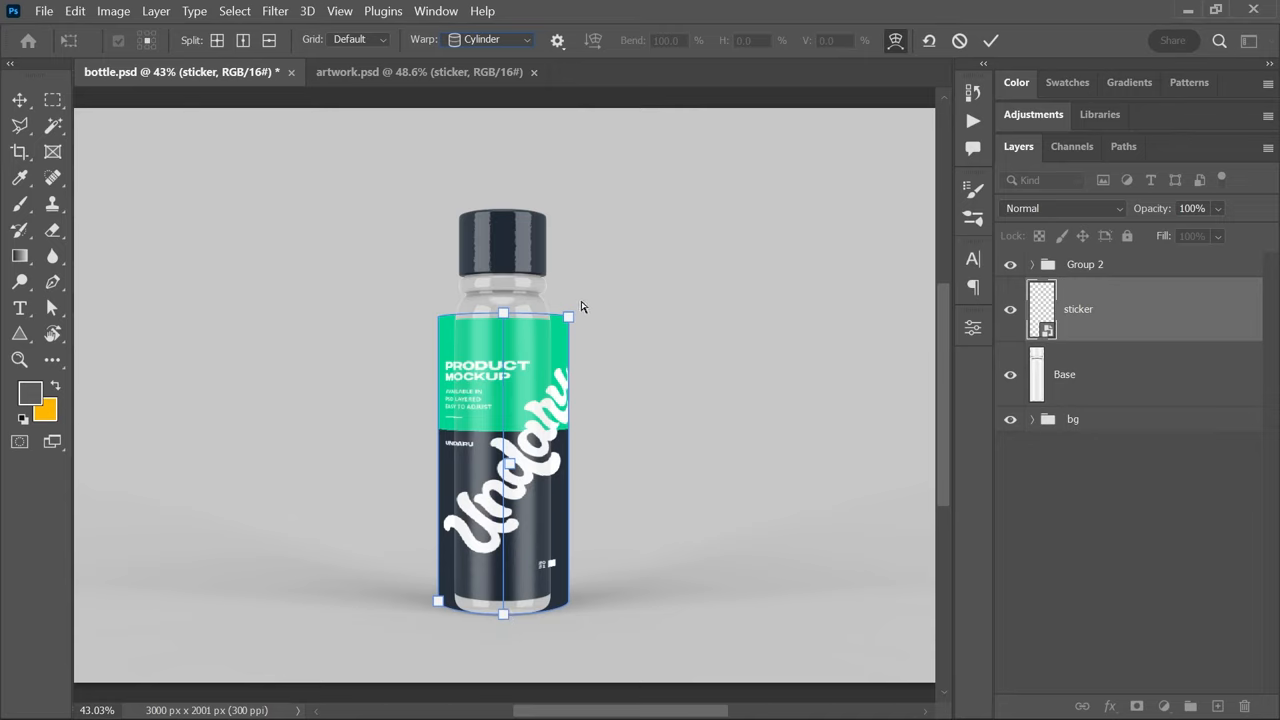
pyautogui.moveTo(568, 327)
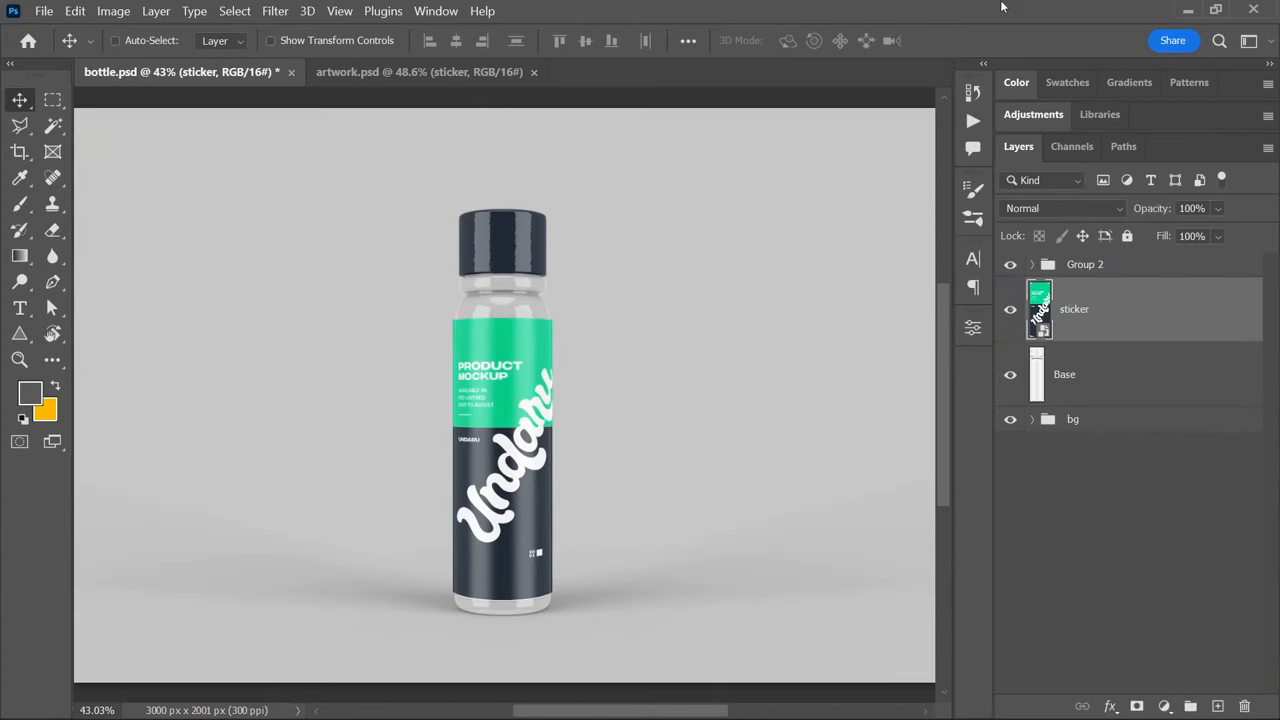
pyautogui.moveTo(1146, 468)
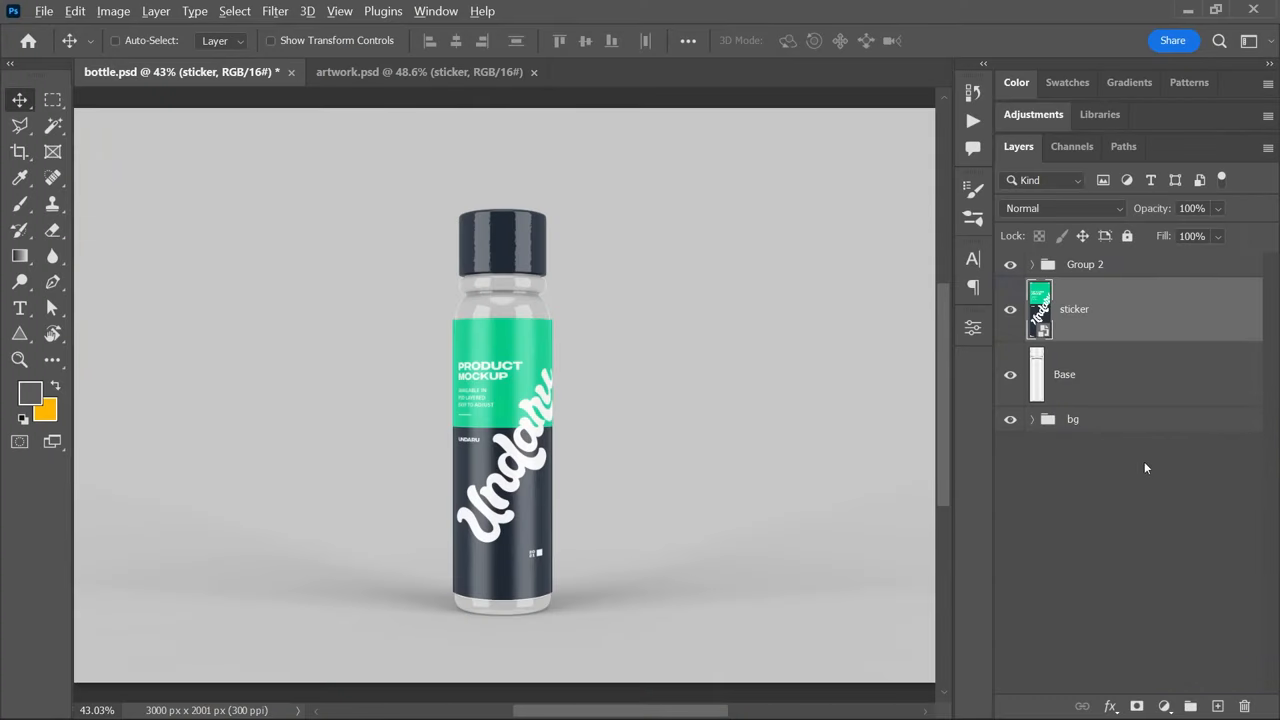
pyautogui.moveTo(1131, 338)
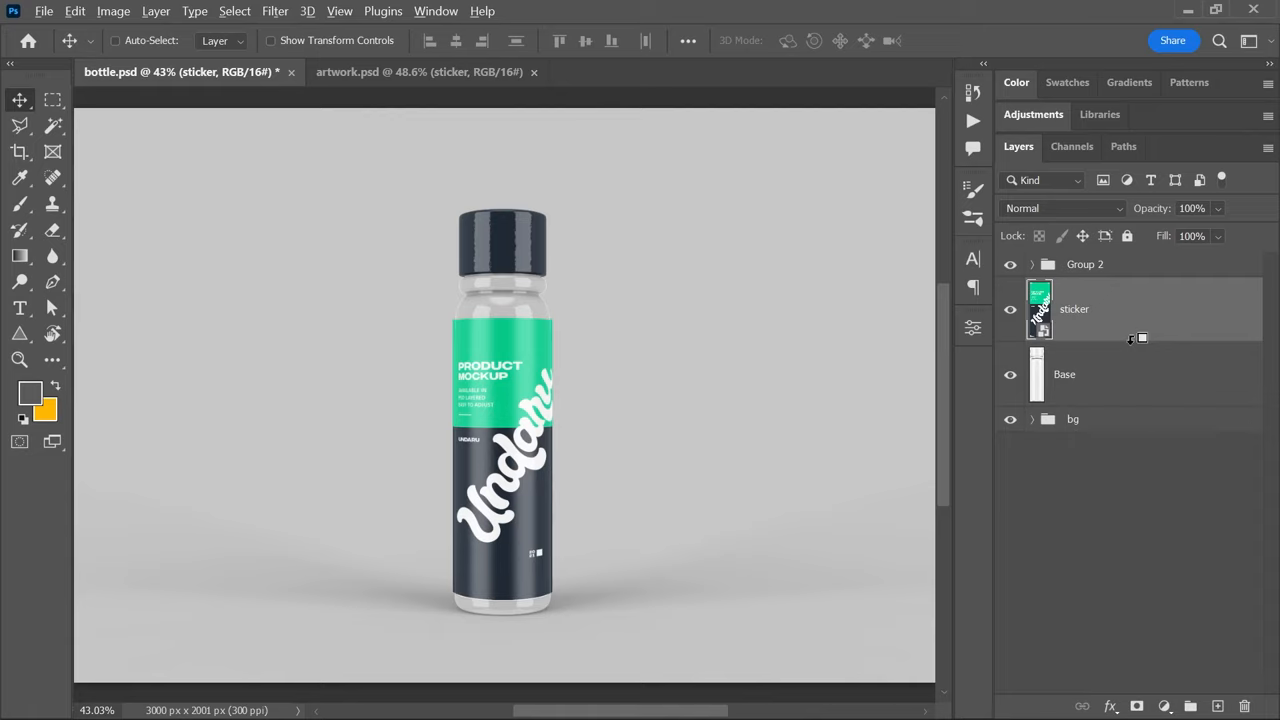